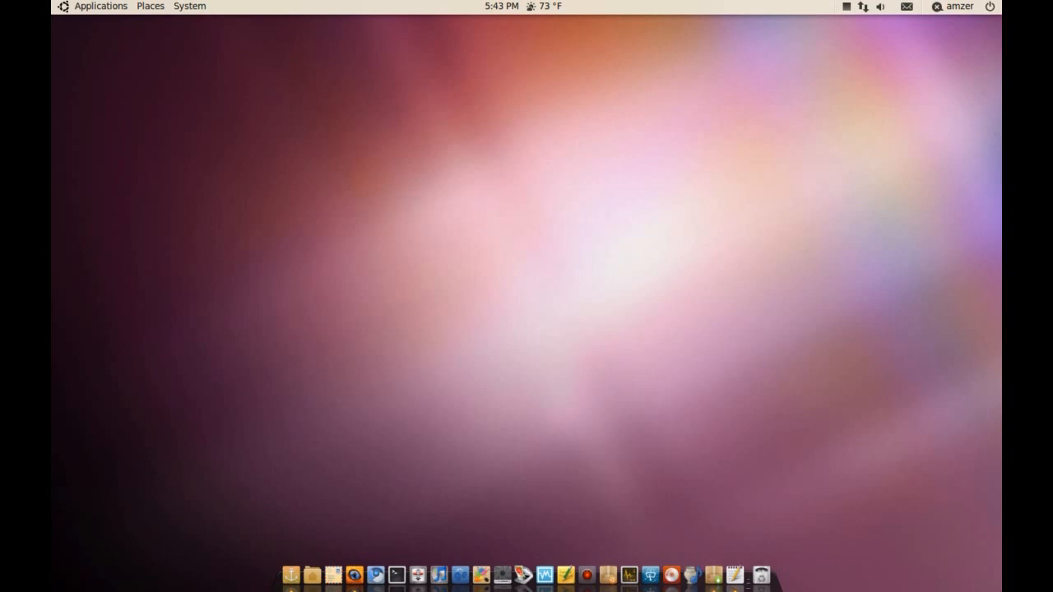
{"action": "mouse_move", "coordinate": [328, 119]}
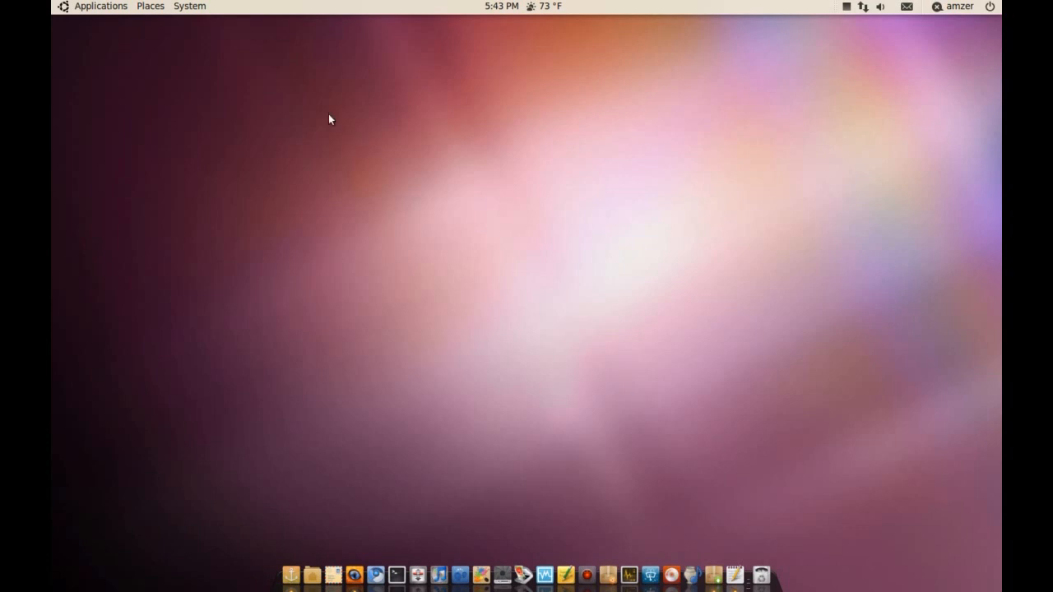
{"action": "mouse_move", "coordinate": [212, 35]}
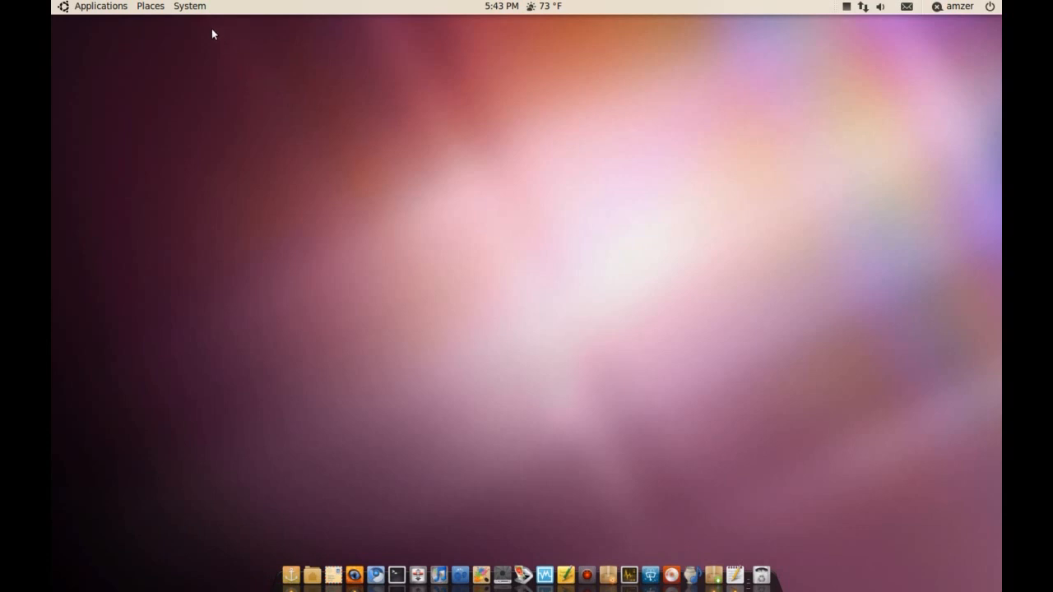
Open Screensaver preferences from the System menu and preview the Molecule display mode.
{"action": "left_click", "coordinate": [189, 5]}
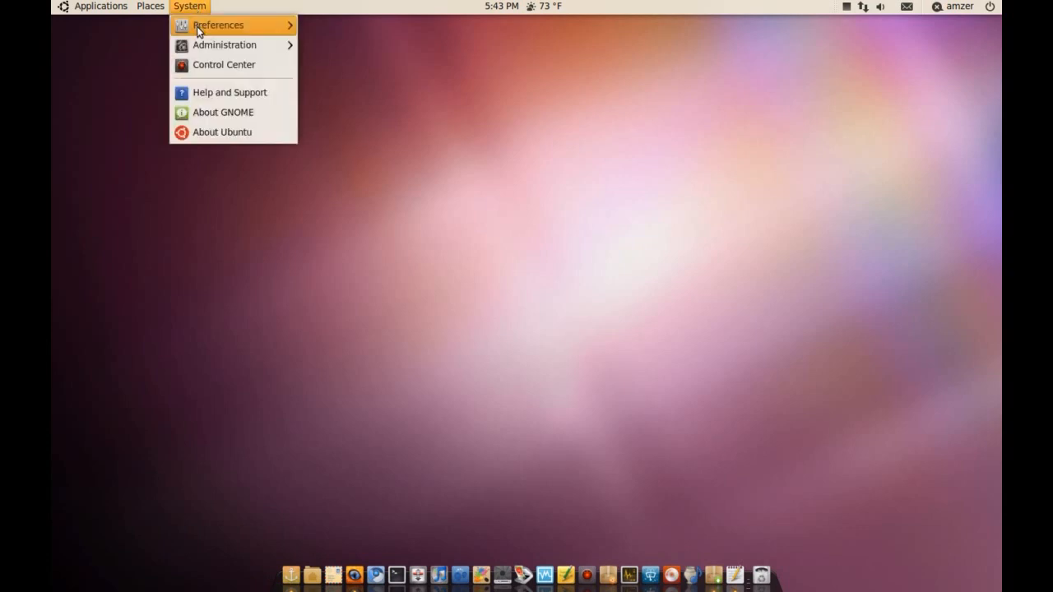
{"action": "mouse_move", "coordinate": [218, 25]}
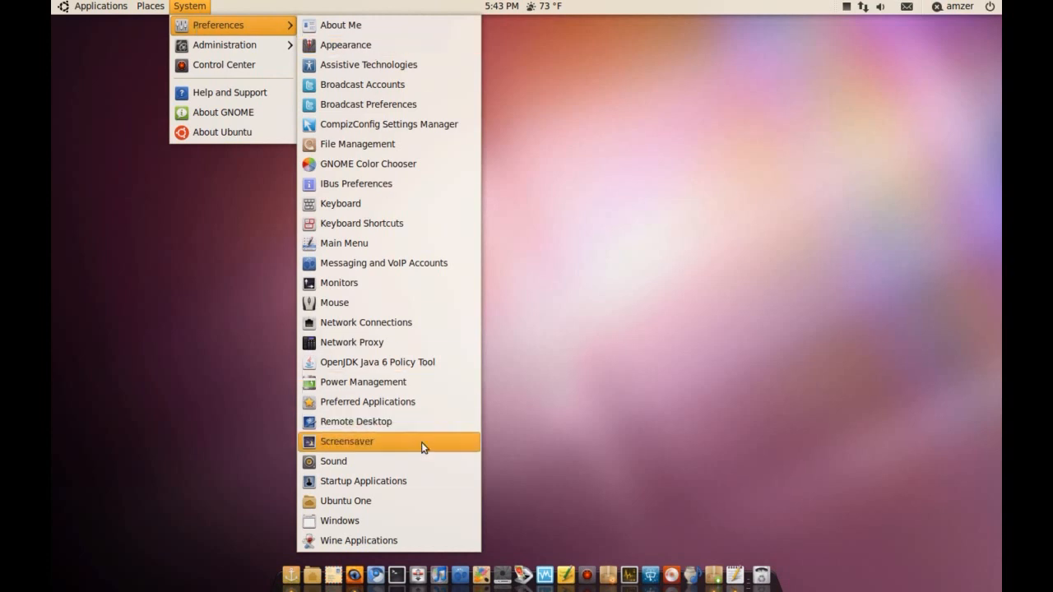
{"action": "left_click", "coordinate": [346, 442]}
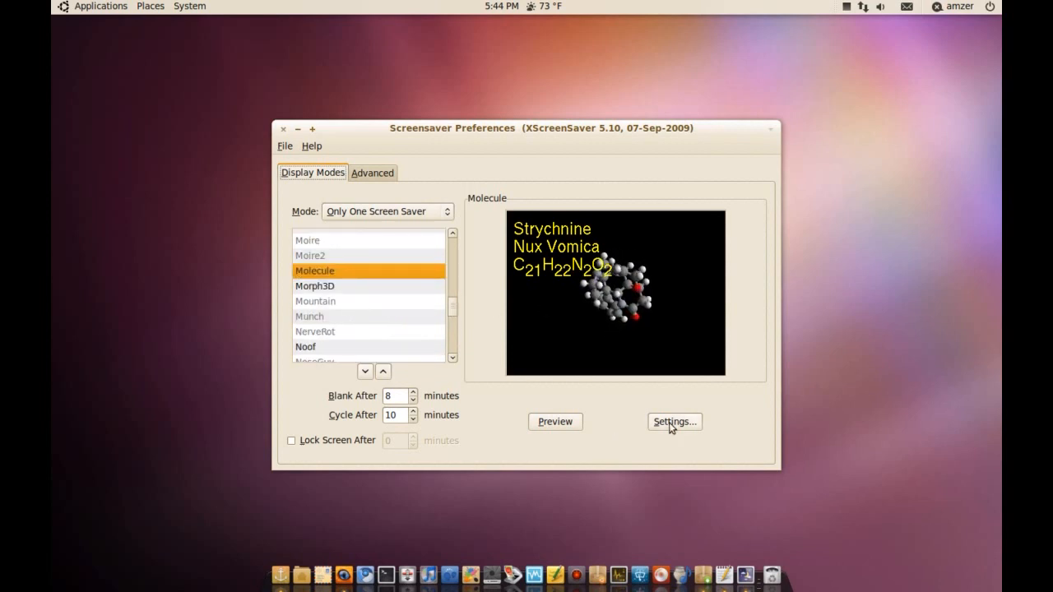
{"action": "left_click", "coordinate": [674, 421]}
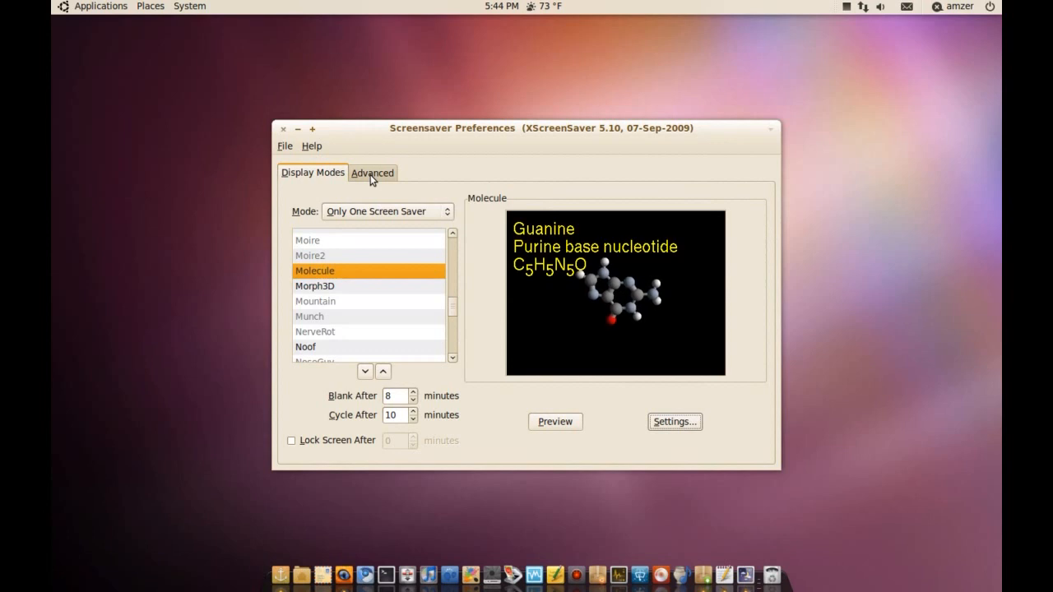
{"action": "left_click", "coordinate": [372, 172]}
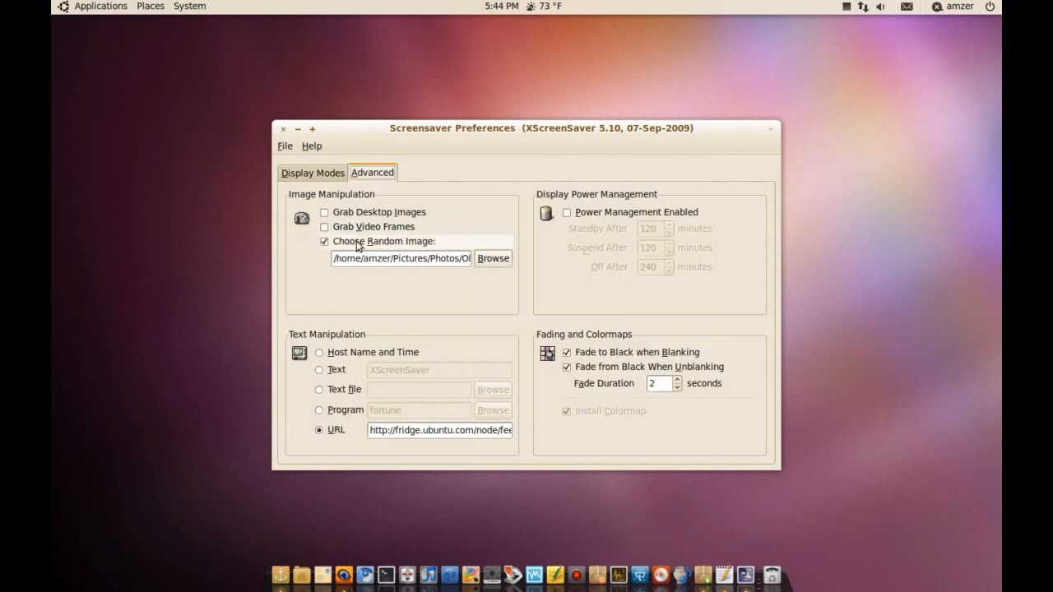
{"action": "mouse_move", "coordinate": [376, 227]}
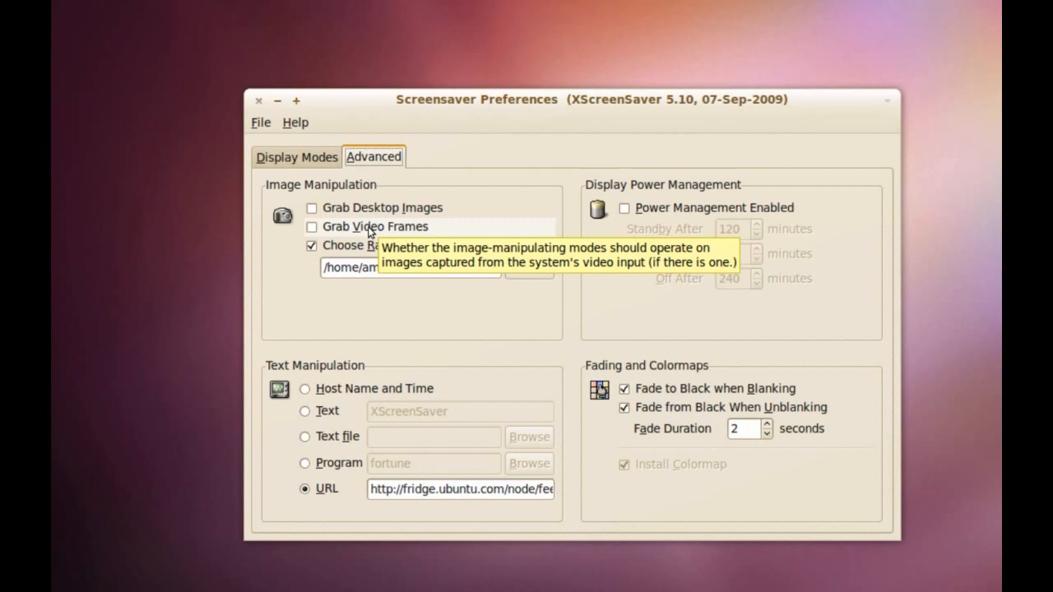
{"action": "mouse_move", "coordinate": [370, 250]}
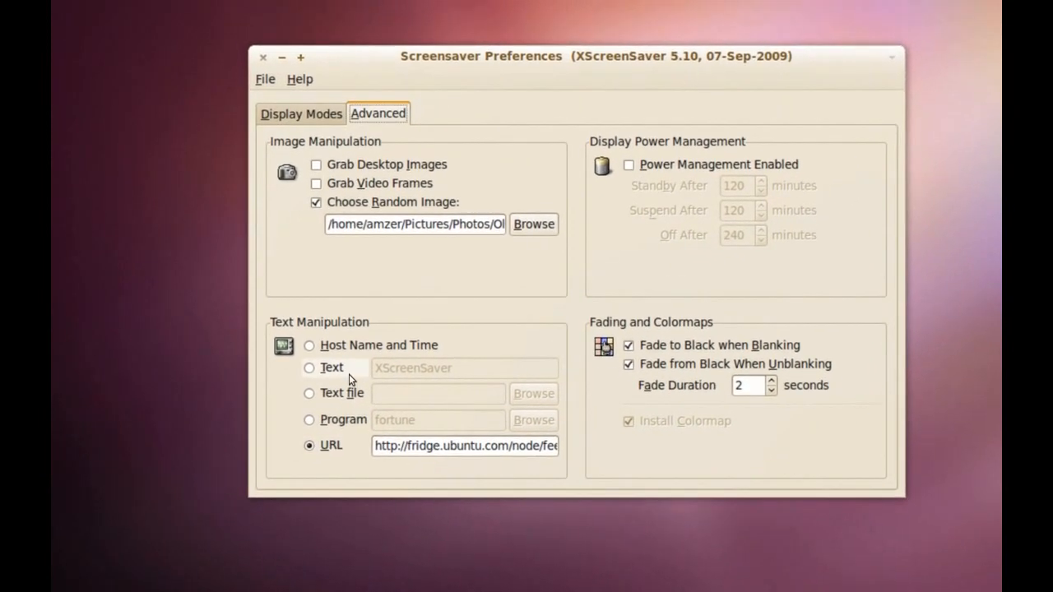
{"action": "mouse_move", "coordinate": [337, 374]}
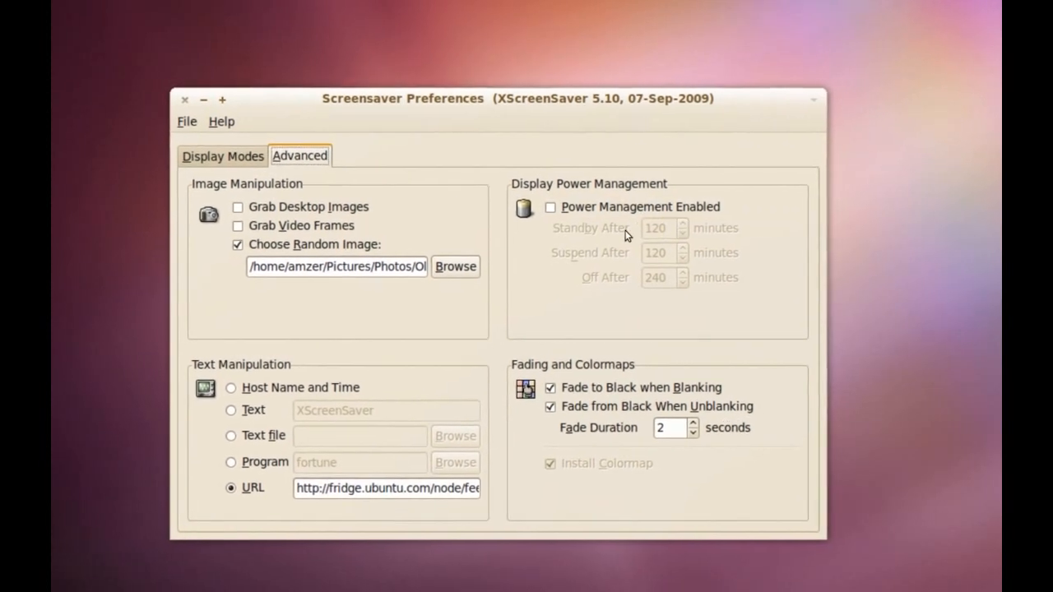
{"action": "mouse_move", "coordinate": [642, 235]}
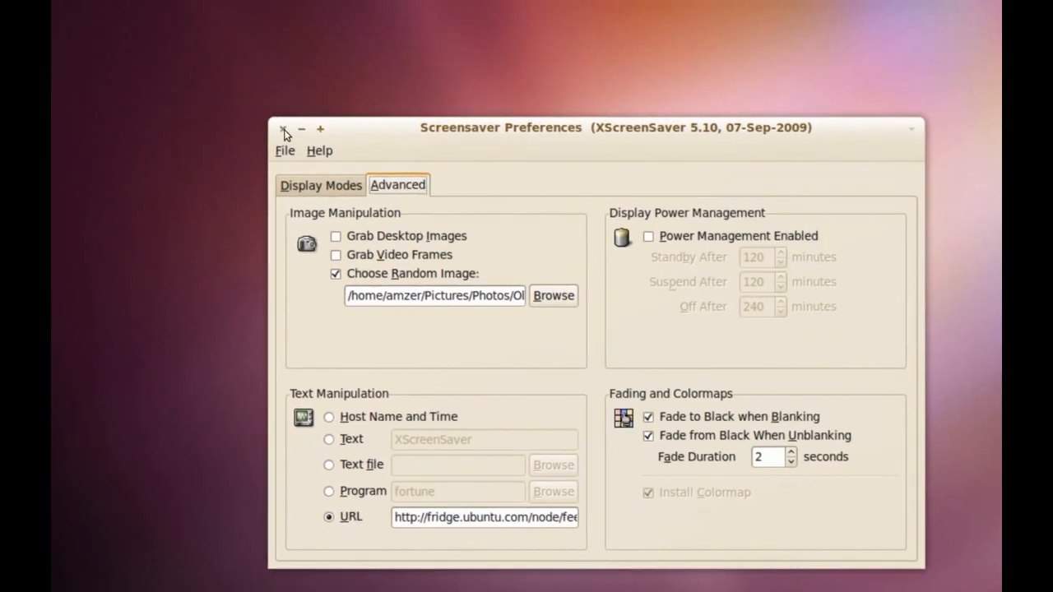
{"action": "left_click", "coordinate": [320, 185]}
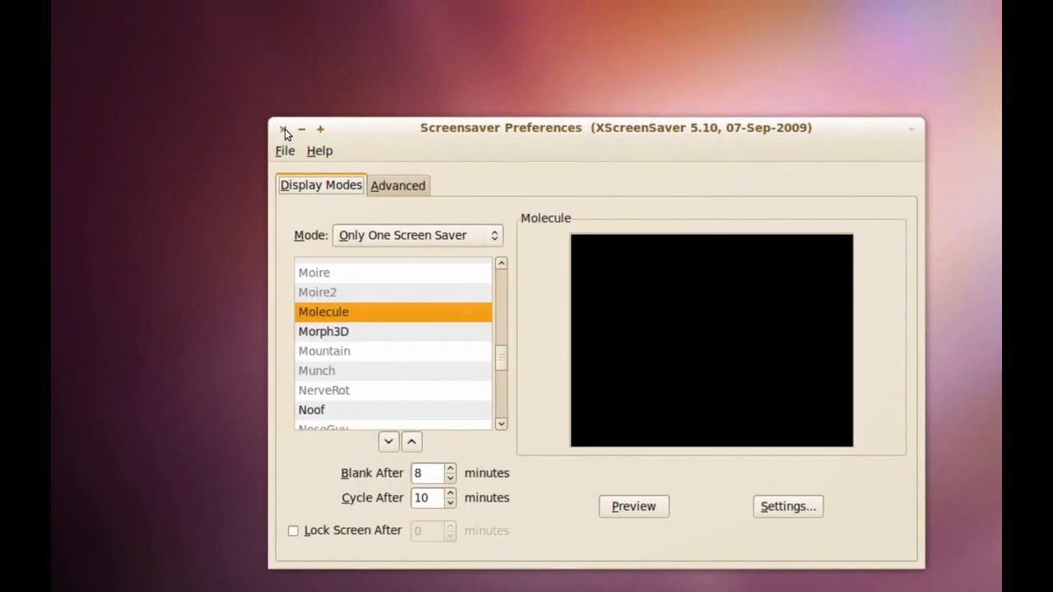
{"action": "left_click", "coordinate": [285, 129]}
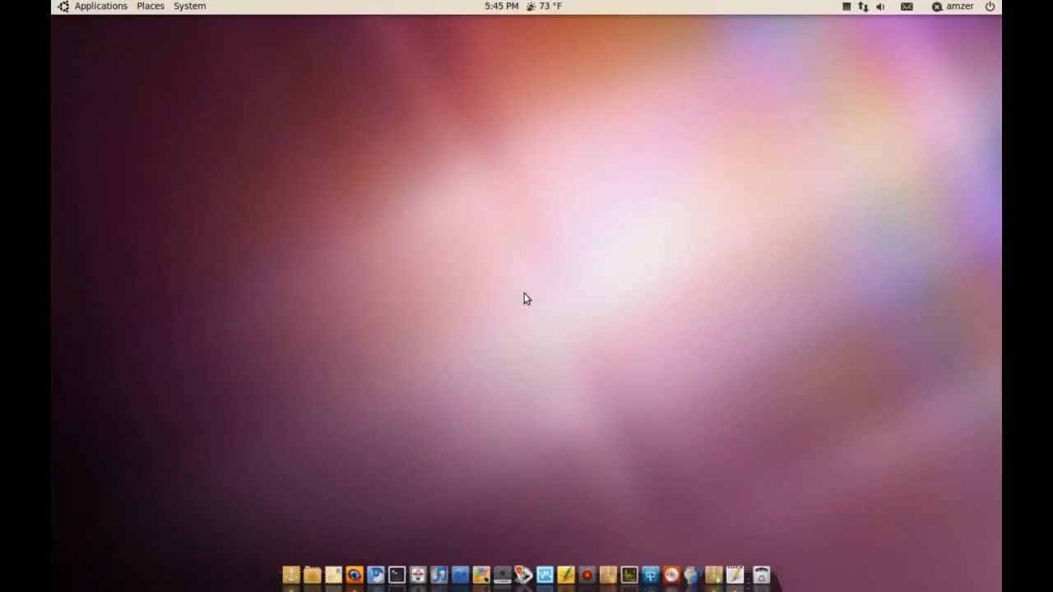
{"action": "mouse_move", "coordinate": [672, 444]}
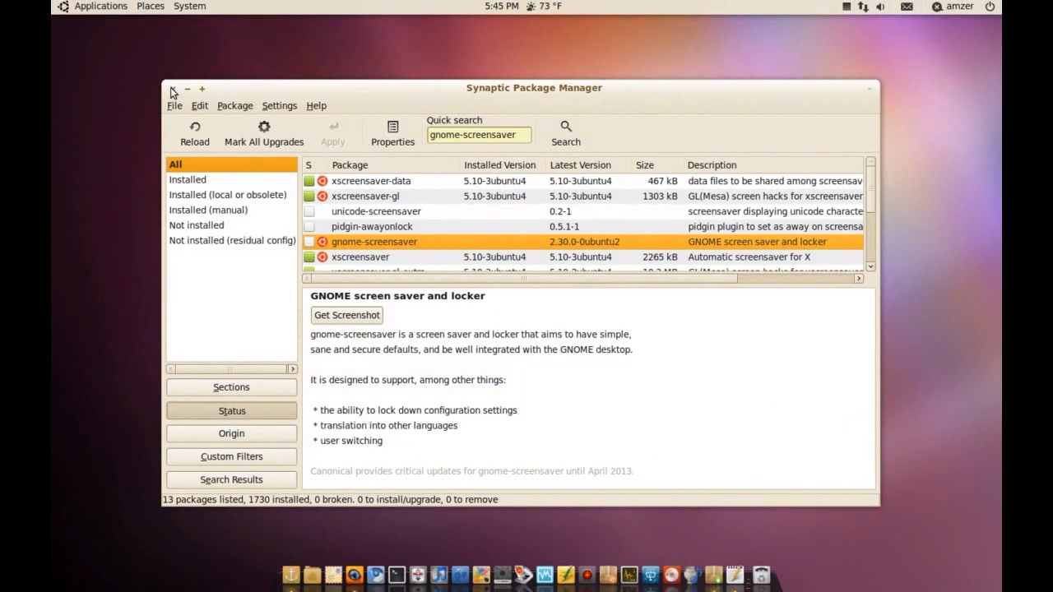
{"action": "left_click", "coordinate": [172, 88]}
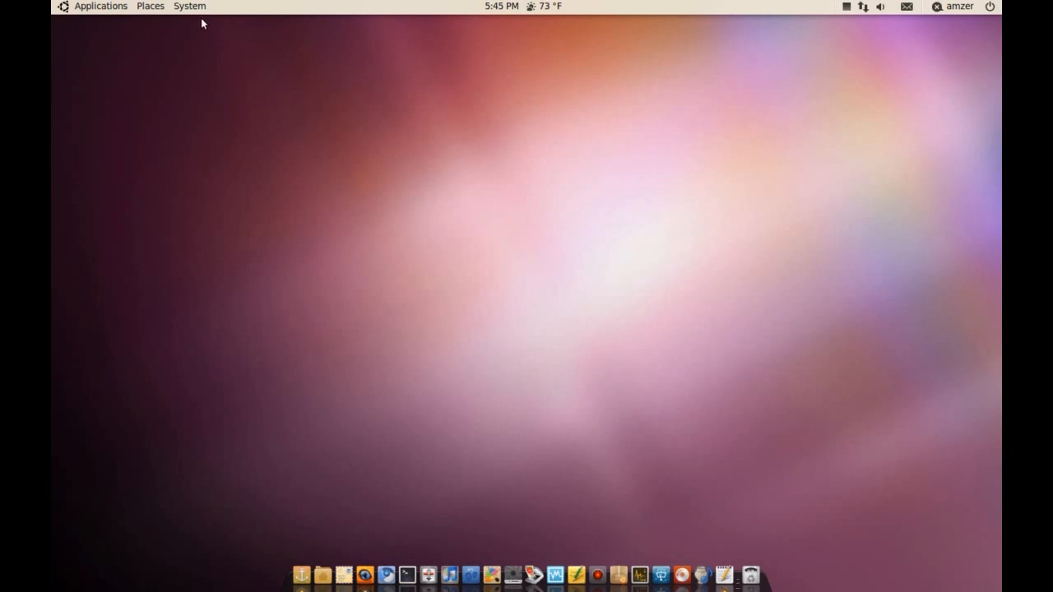
{"action": "left_click", "coordinate": [189, 6]}
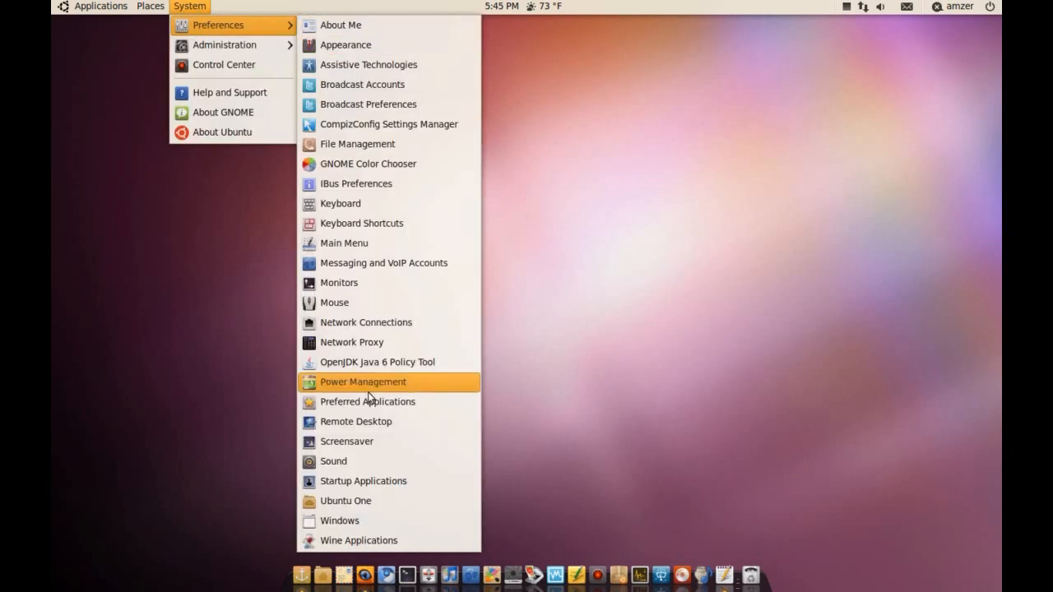
{"action": "mouse_move", "coordinate": [383, 481]}
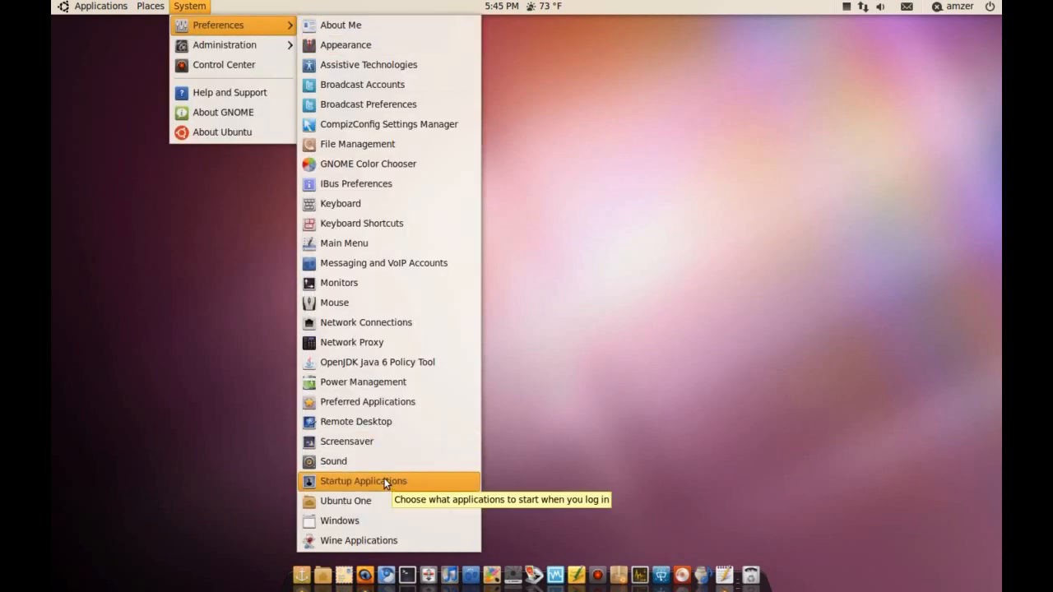
{"action": "mouse_move", "coordinate": [418, 488]}
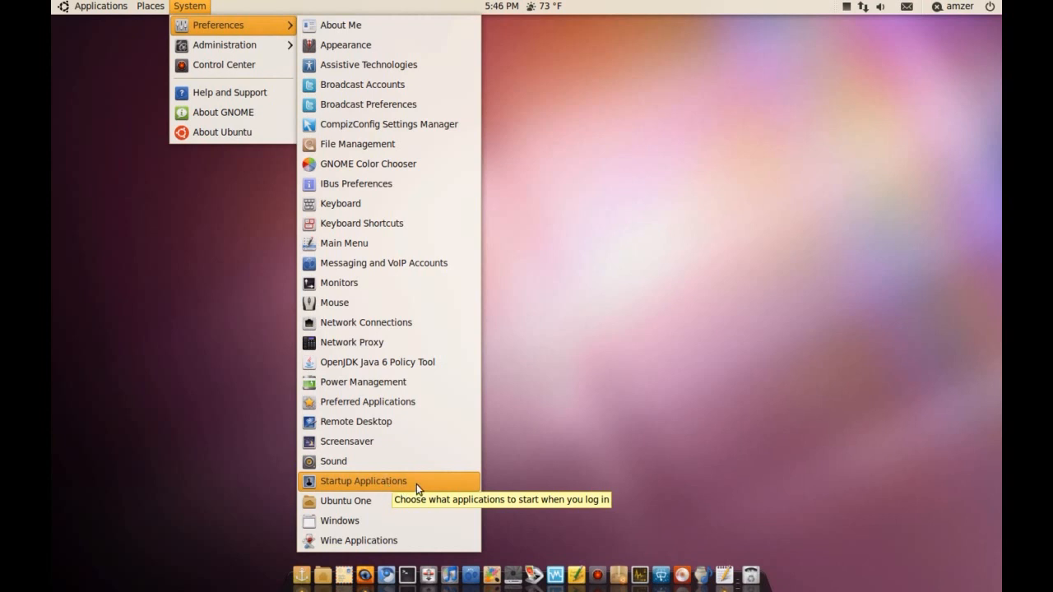
{"action": "left_click", "coordinate": [363, 480]}
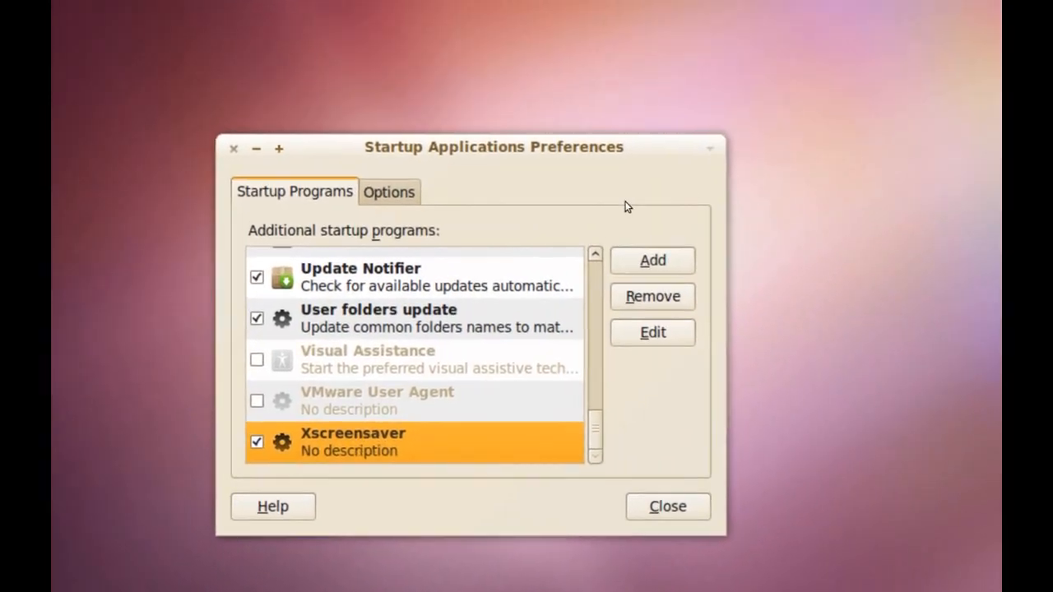
{"action": "left_click", "coordinate": [651, 332]}
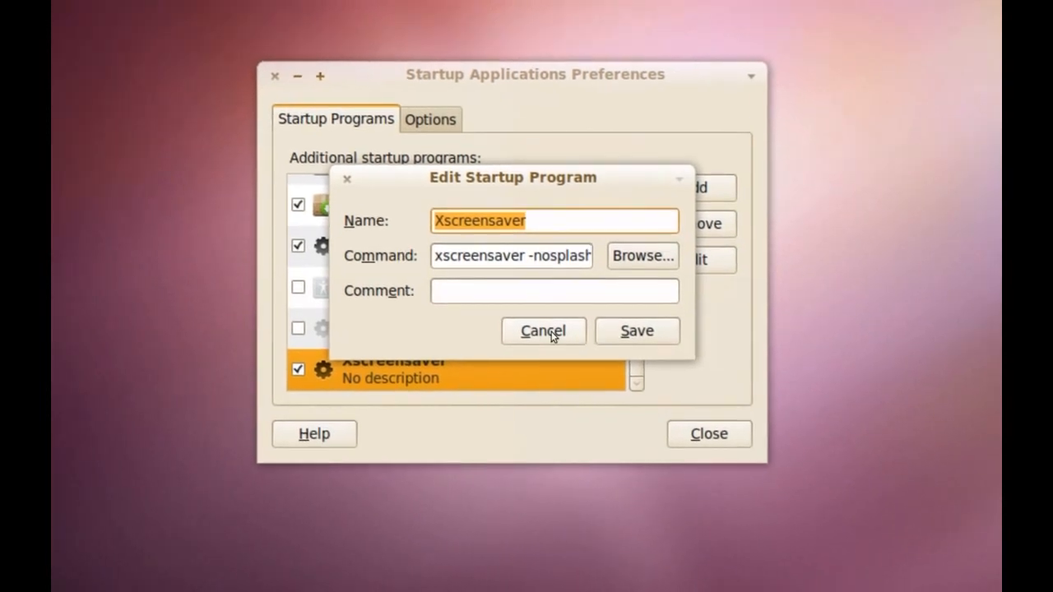
{"action": "left_click", "coordinate": [542, 331]}
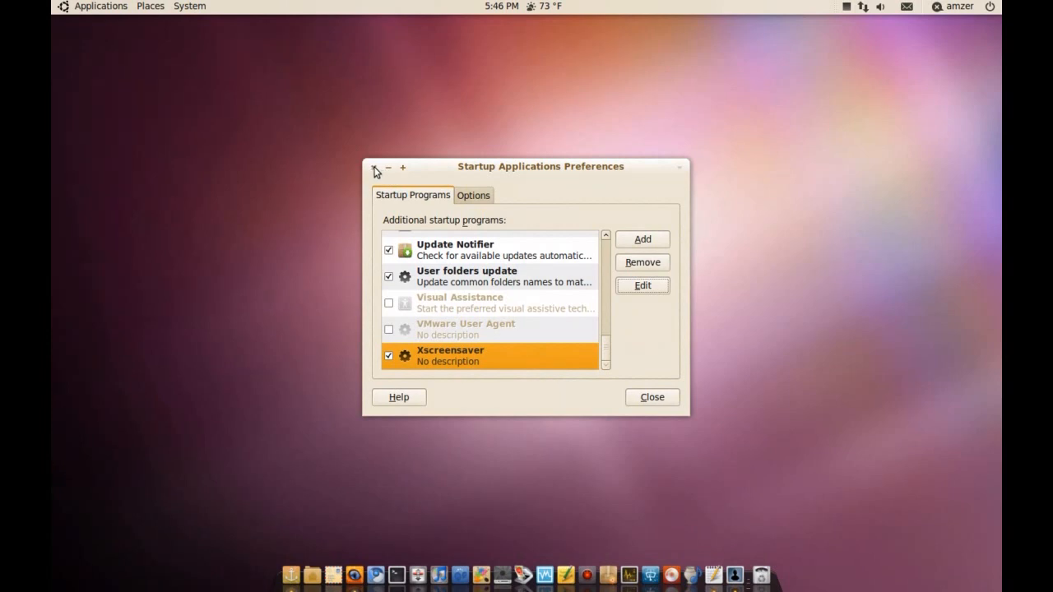
{"action": "left_click", "coordinate": [651, 397]}
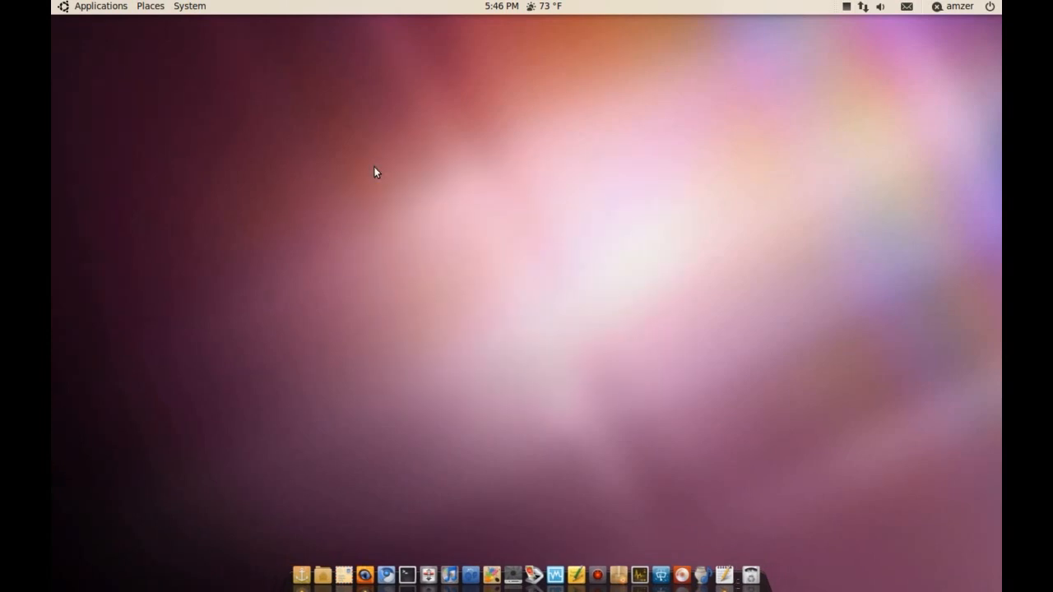
{"action": "mouse_move", "coordinate": [457, 251]}
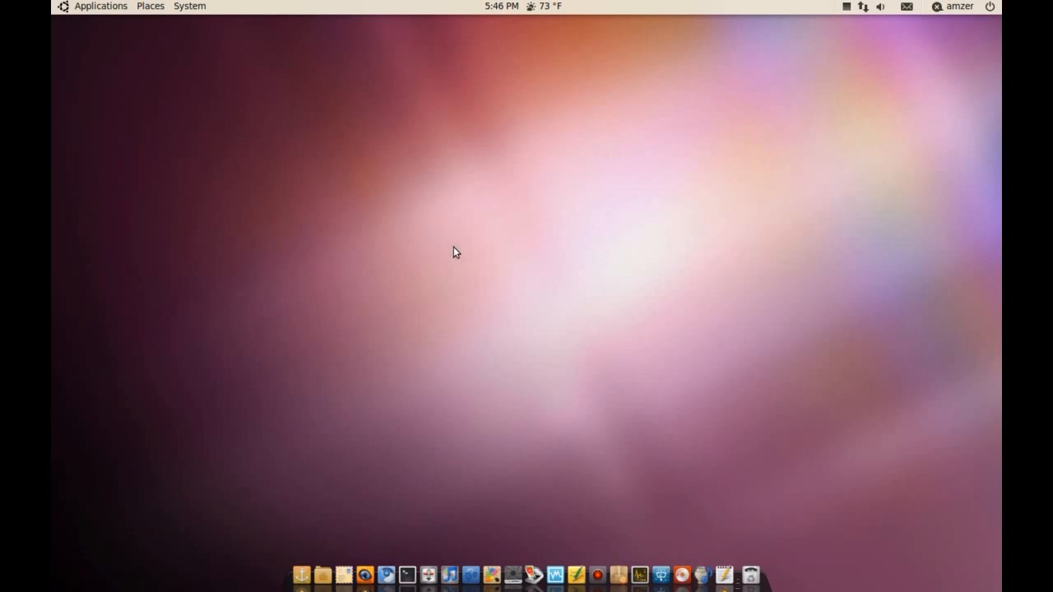
{"action": "mouse_move", "coordinate": [189, 5]}
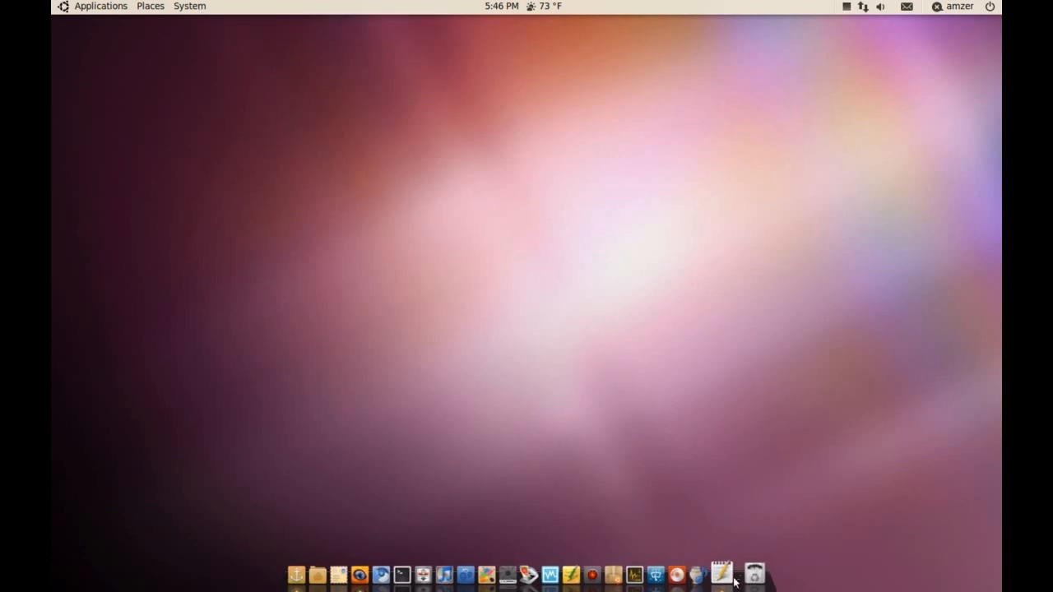
Open the Xscreensaver Extras note in gedit from the dock.
{"action": "left_click", "coordinate": [721, 571]}
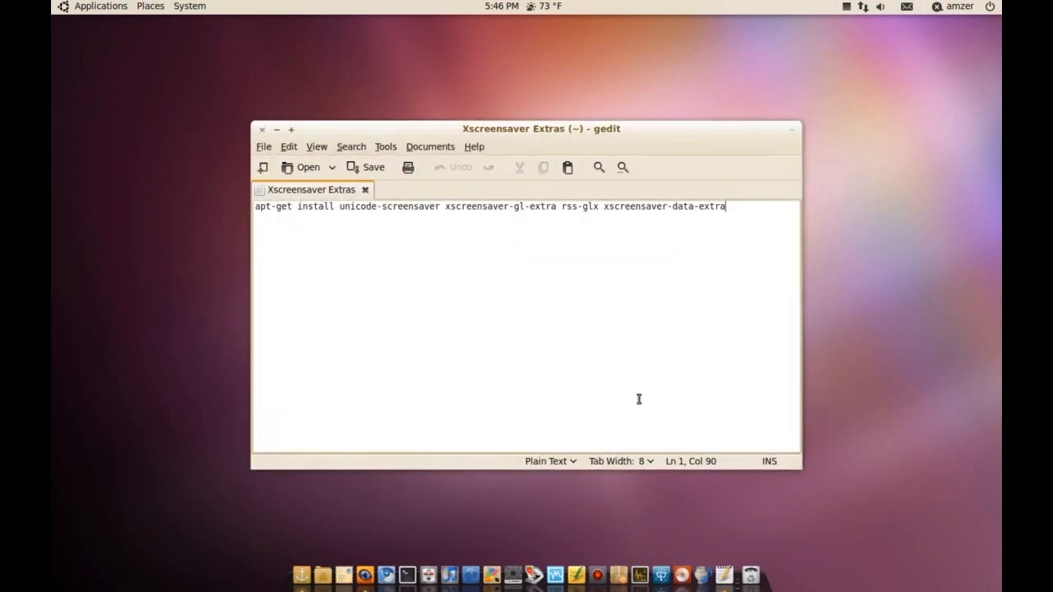
{"action": "mouse_move", "coordinate": [335, 205]}
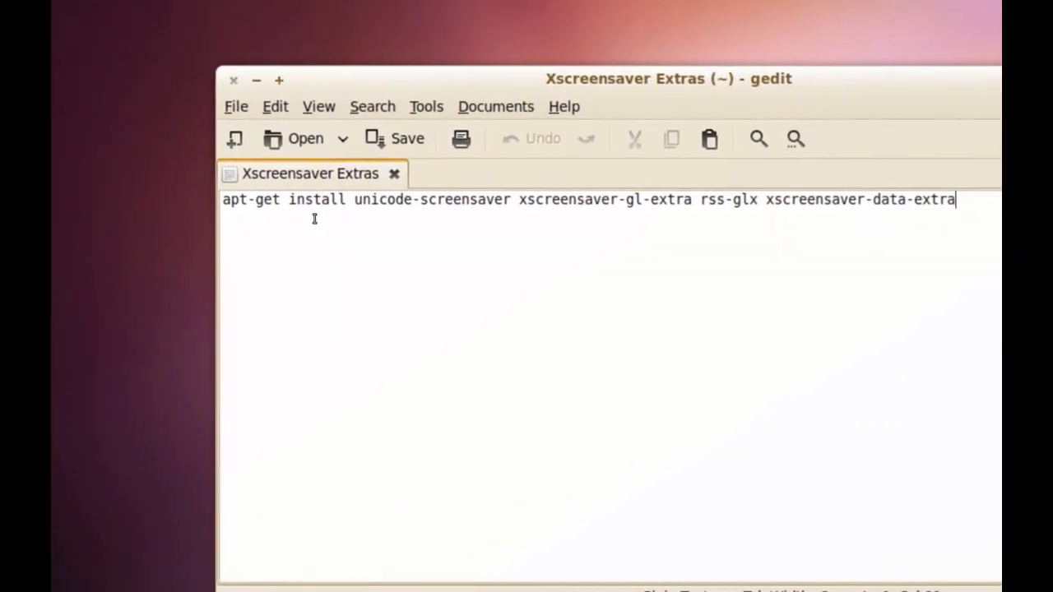
Review the apt-get install line for extra screensaver packages, then close gedit.
{"action": "left_click_drag", "start_coordinate": [667, 79], "coordinate": [598, 79]}
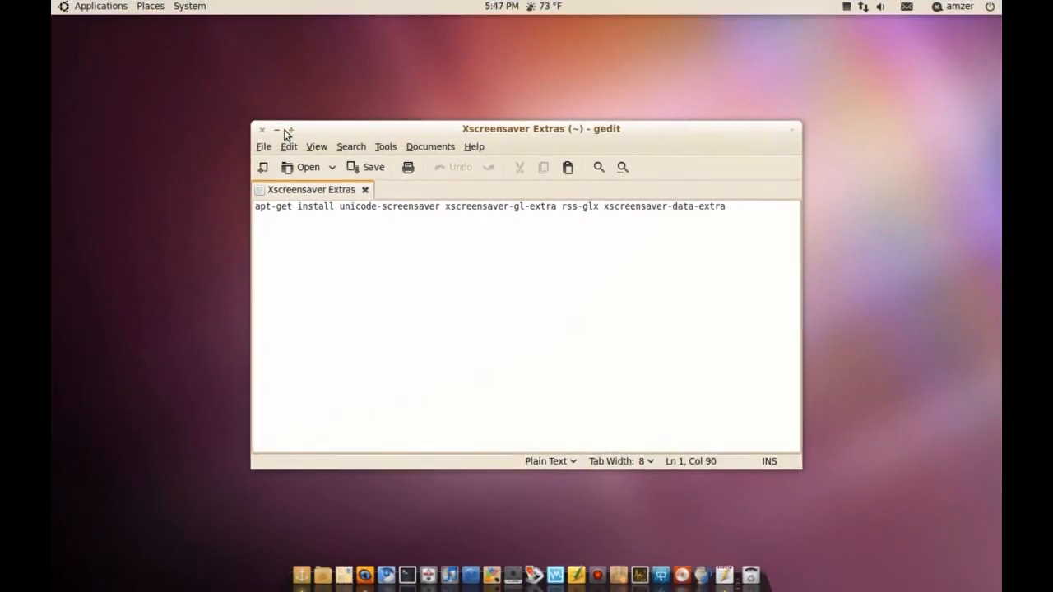
{"action": "left_click", "coordinate": [276, 130]}
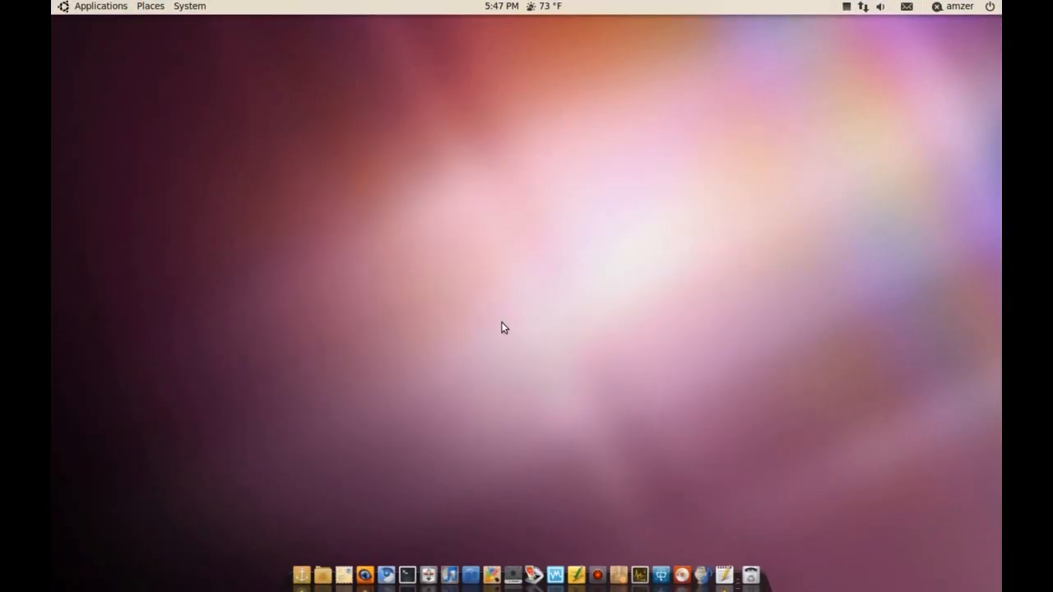